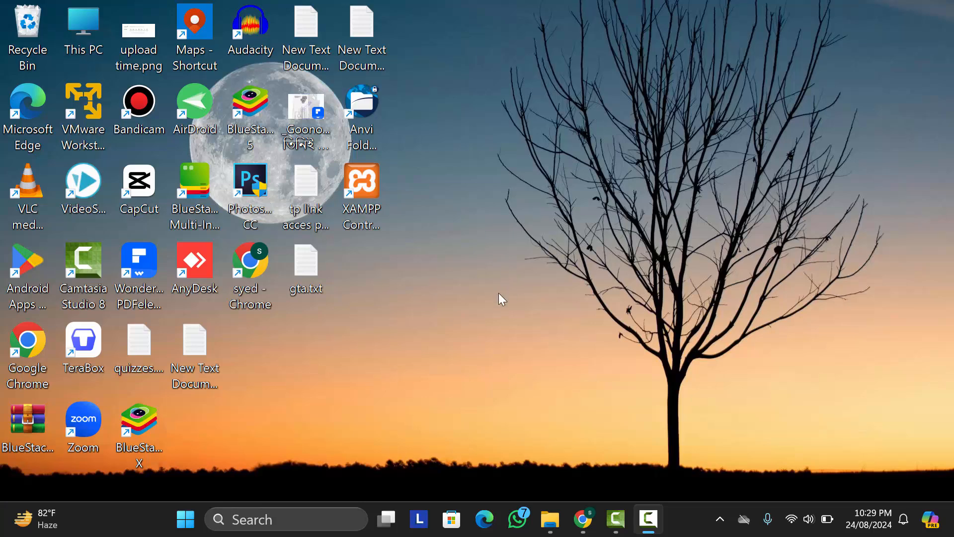
pyautogui.moveTo(560, 319)
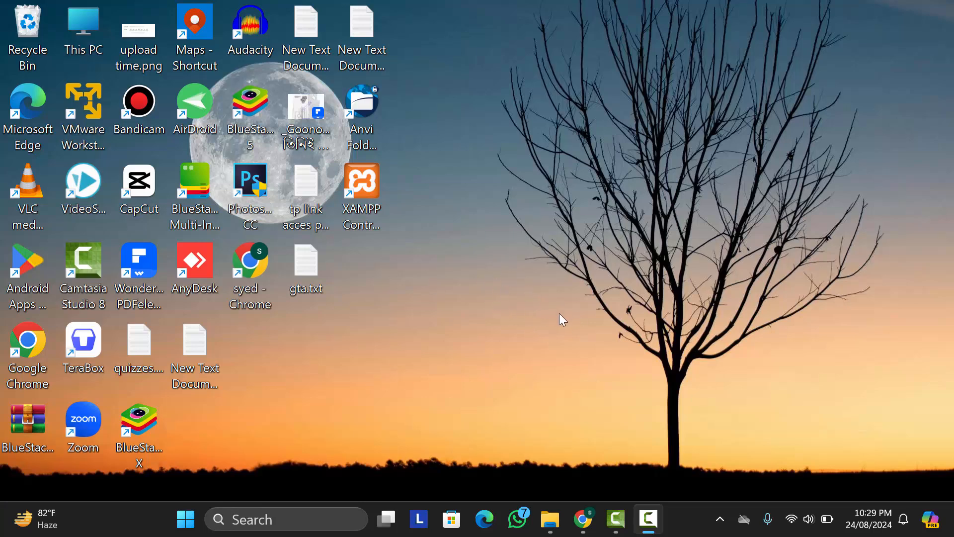
pyautogui.moveTo(487, 331)
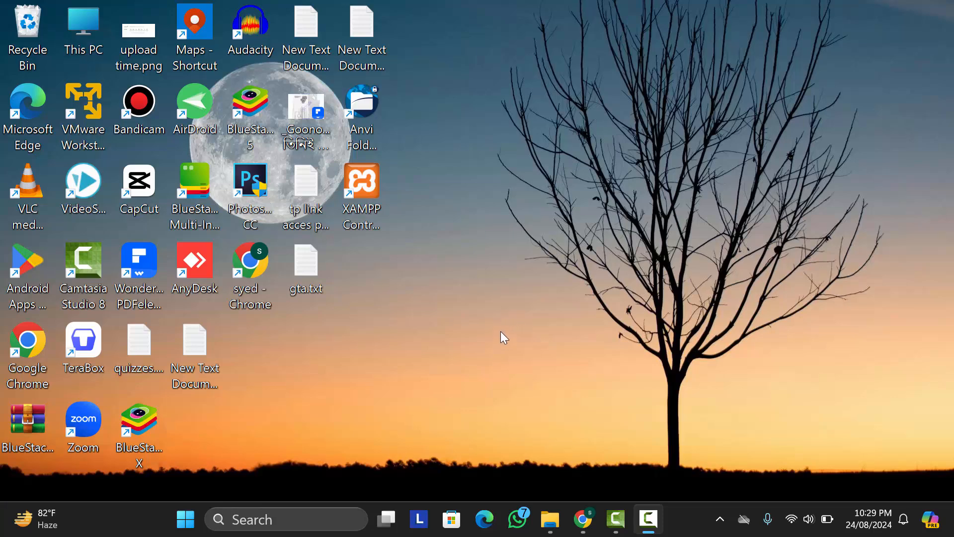
pyautogui.moveTo(504, 313)
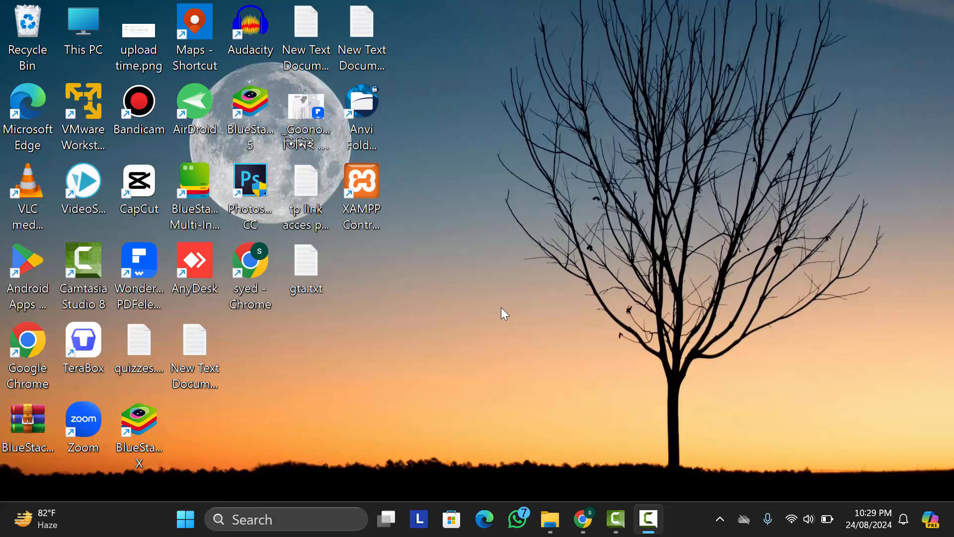
pyautogui.moveTo(485, 312)
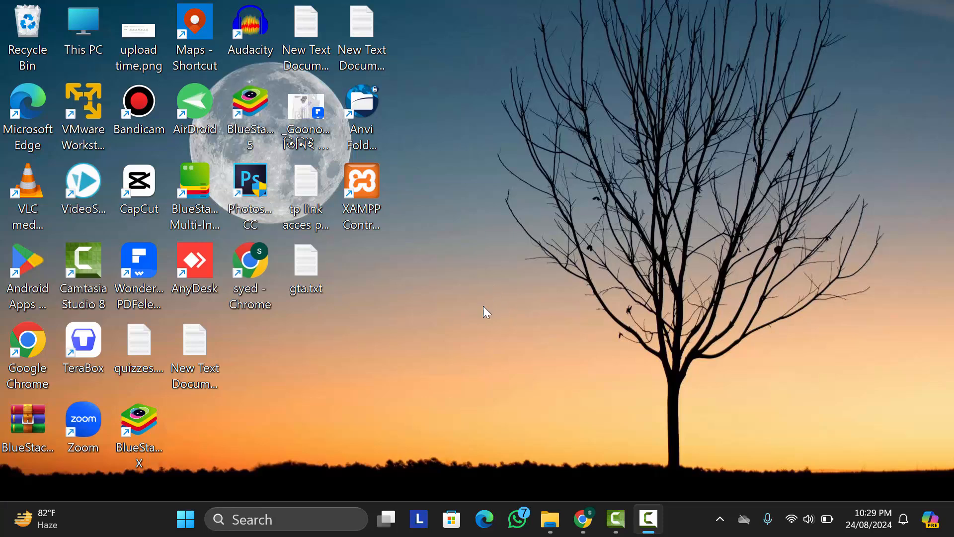
pyautogui.moveTo(443, 286)
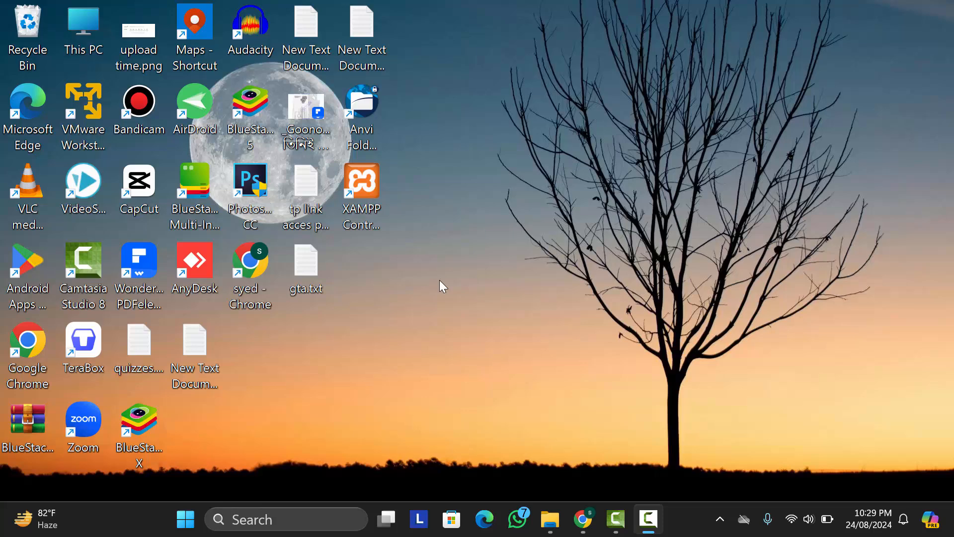
pyautogui.moveTo(330, 415)
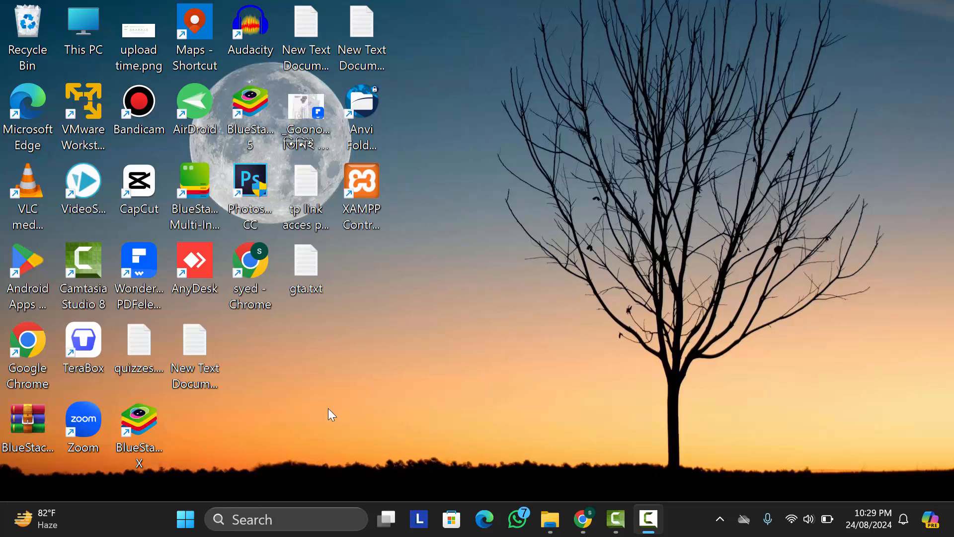
# Navigate Start > Settings > System > Display down to the Advanced display entry.
pyautogui.click(186, 518)
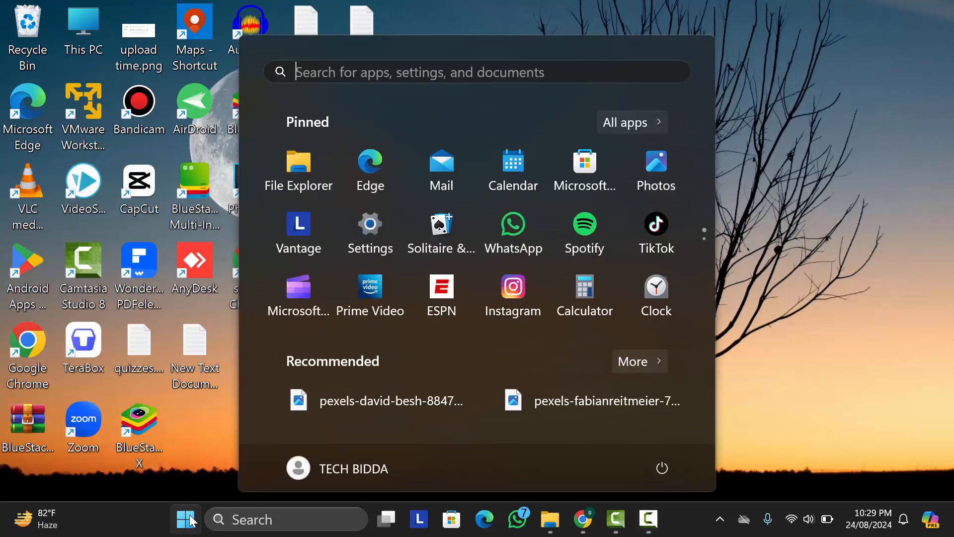
pyautogui.moveTo(369, 232)
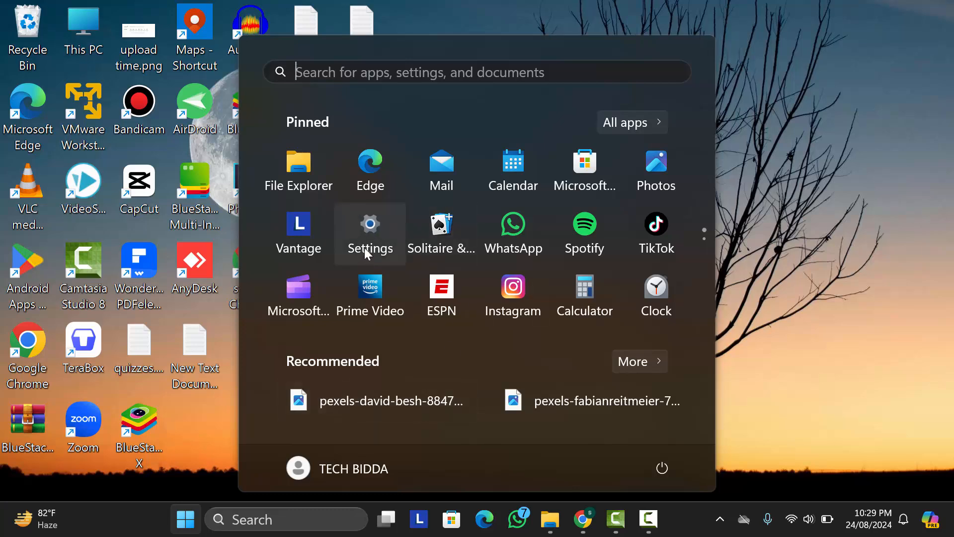
pyautogui.click(370, 232)
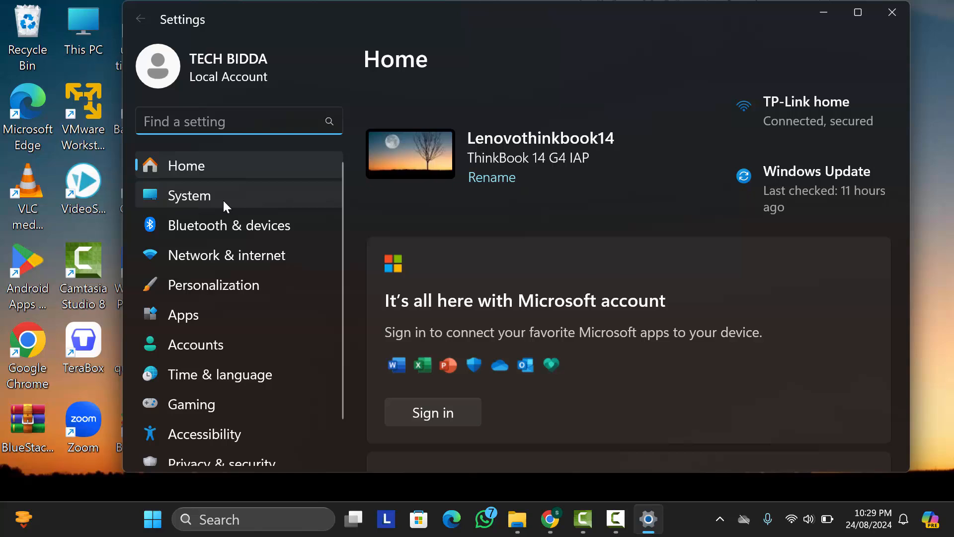
pyautogui.click(188, 196)
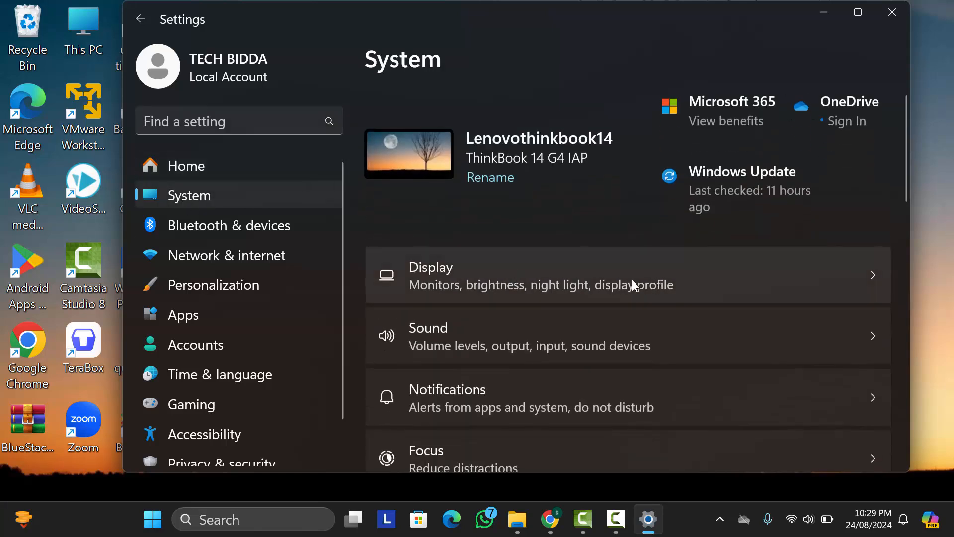
pyautogui.moveTo(447, 275)
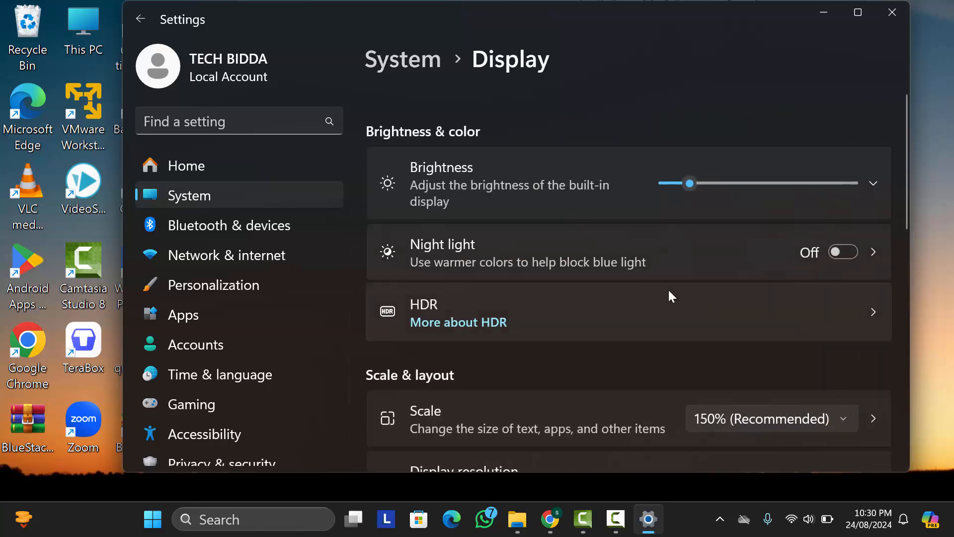
pyautogui.scroll(-3)
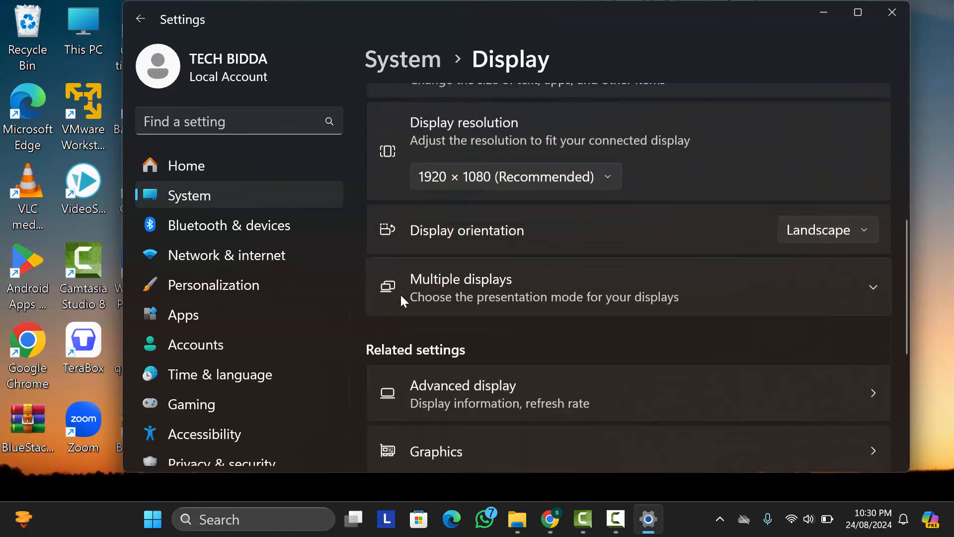
pyautogui.scroll(-3)
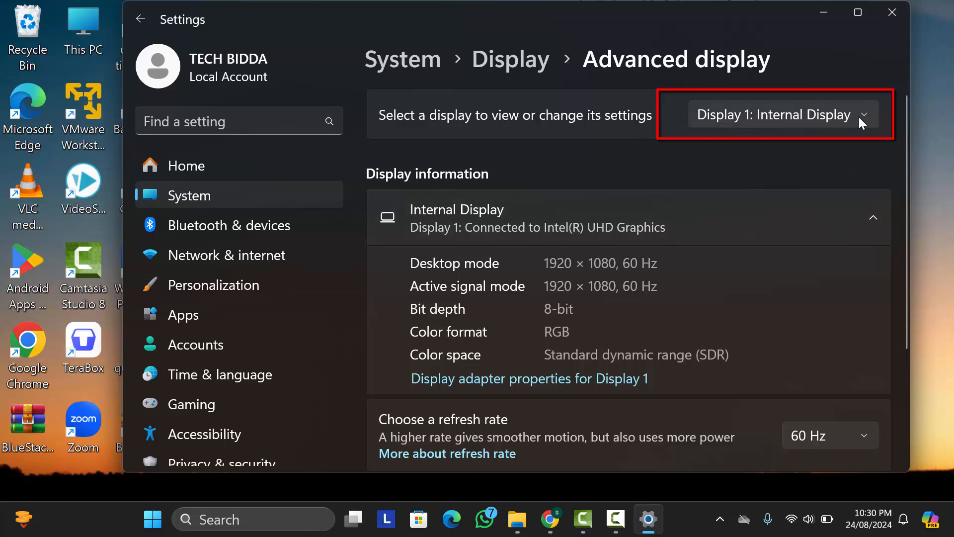
pyautogui.moveTo(842, 137)
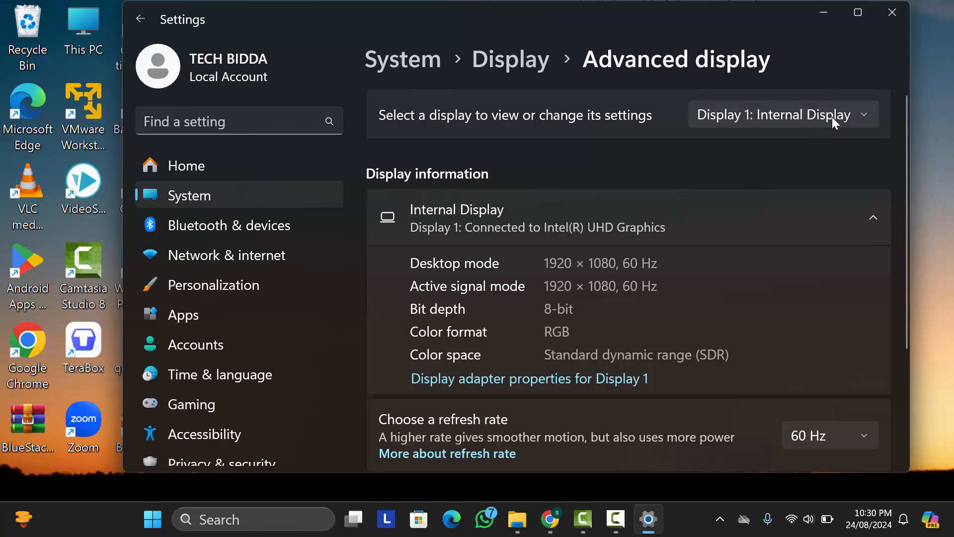
pyautogui.moveTo(662, 391)
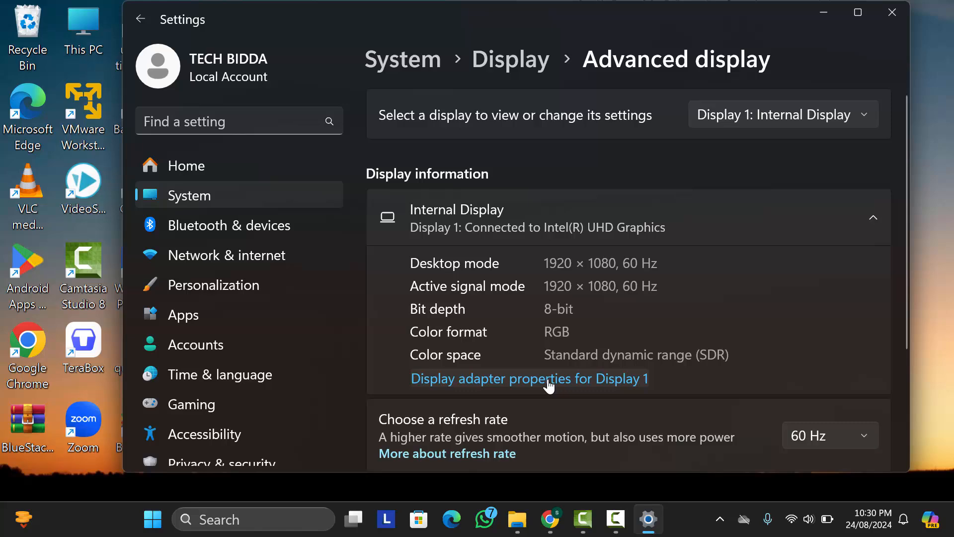
# Reach the Color Management section of Display 1's adapter properties via the Monitor tab.
pyautogui.click(528, 377)
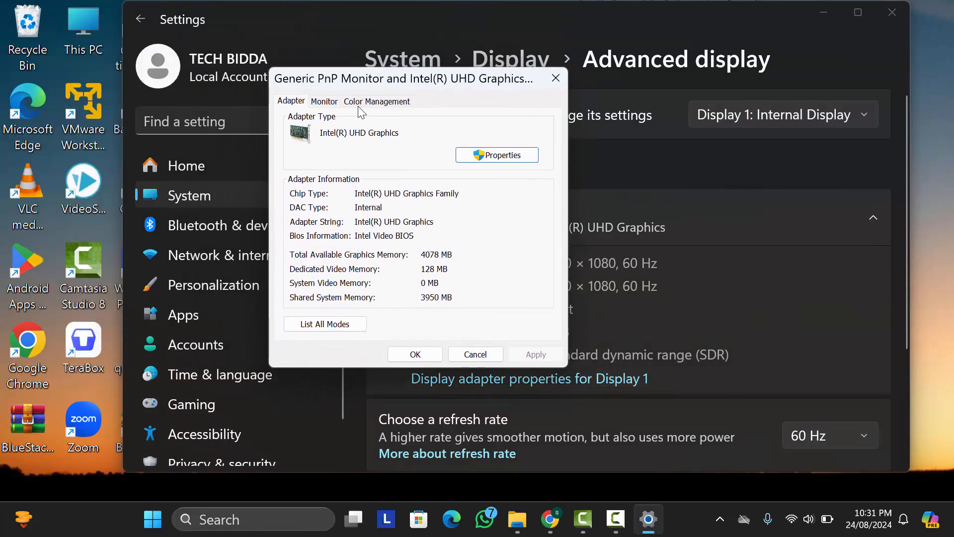
pyautogui.click(324, 102)
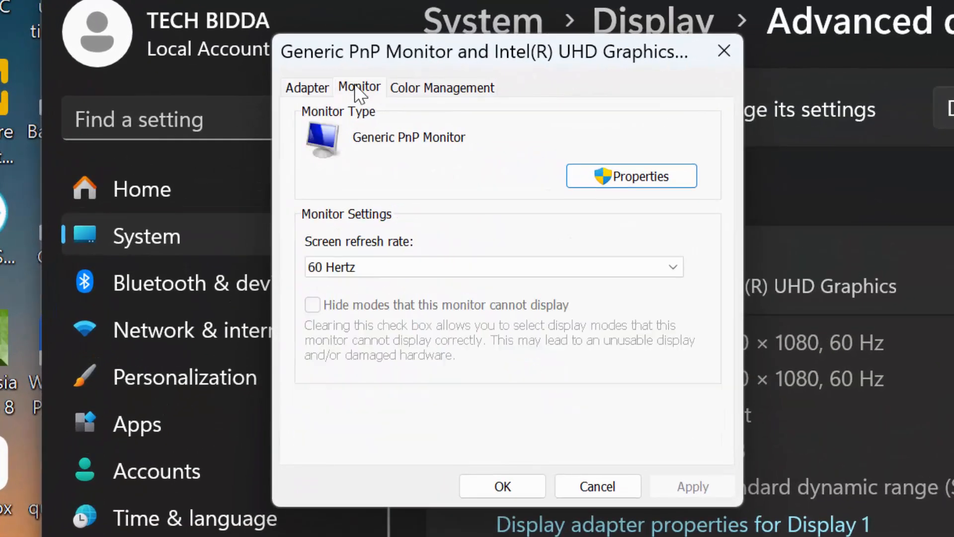
pyautogui.moveTo(459, 92)
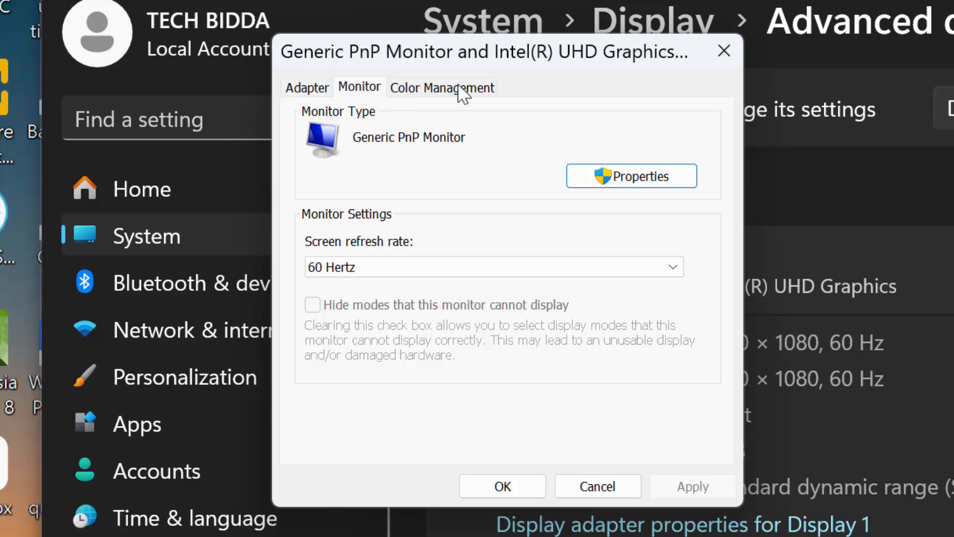
pyautogui.click(442, 87)
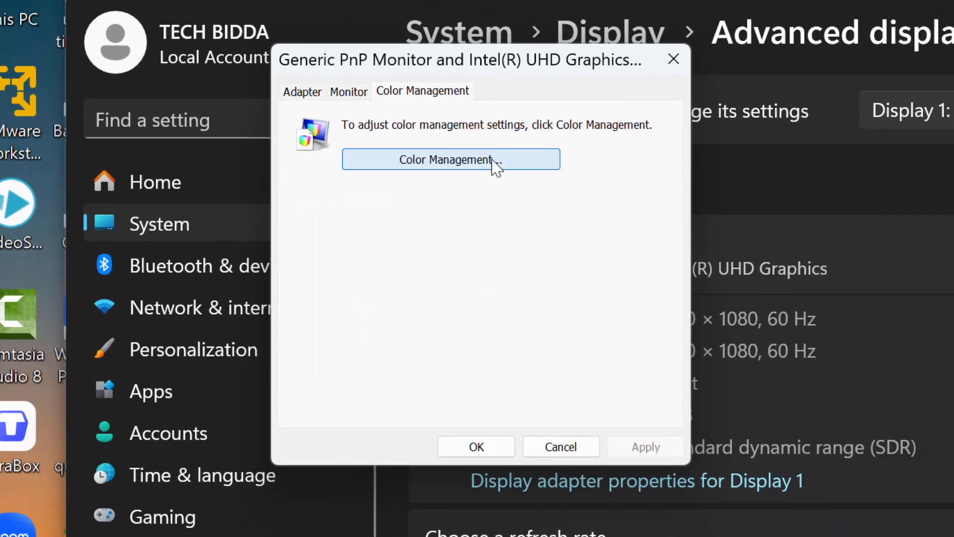
# Reach the System Defaults window via Color Management's Advanced tab and Change system defaults.
pyautogui.click(449, 159)
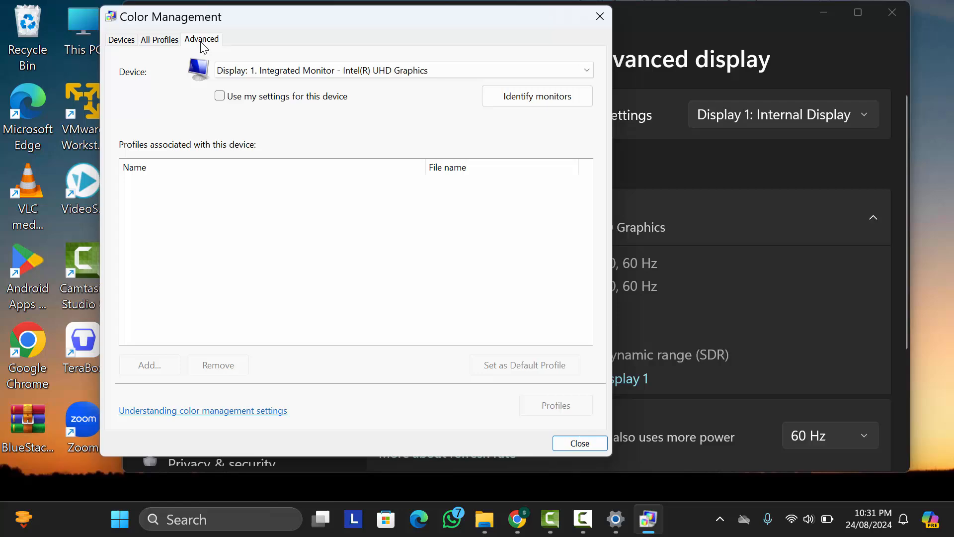
pyautogui.click(201, 39)
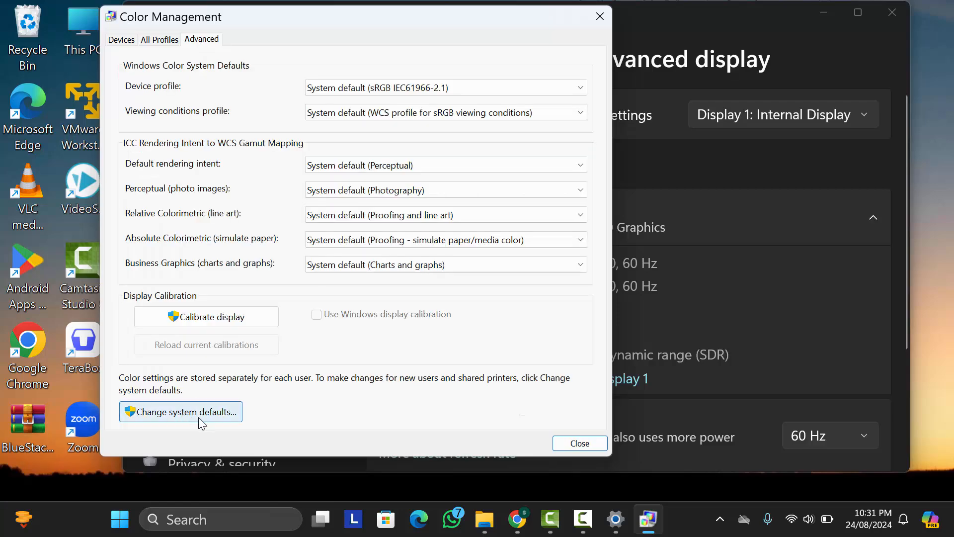
pyautogui.click(180, 412)
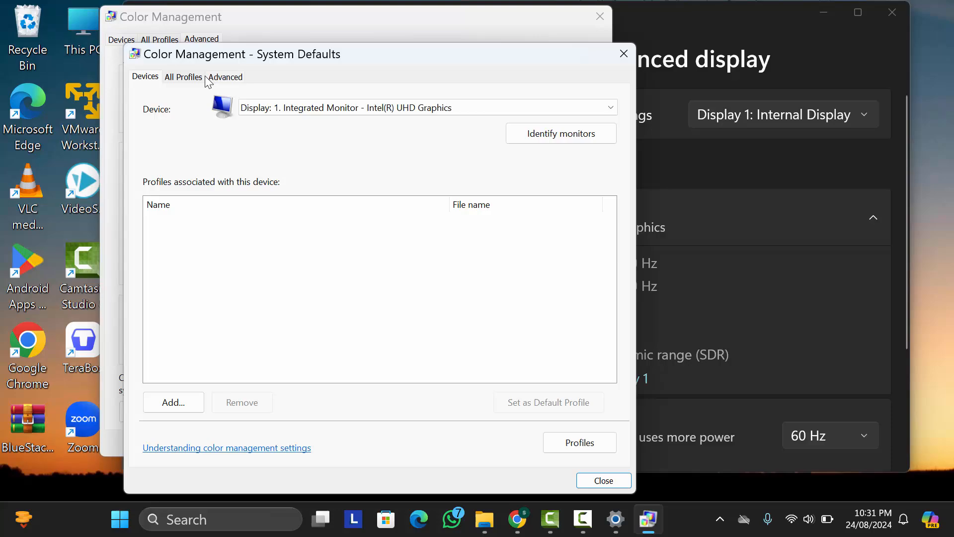
# Tick 'Use Windows display calibration' under the System Defaults Advanced tab.
pyautogui.click(225, 76)
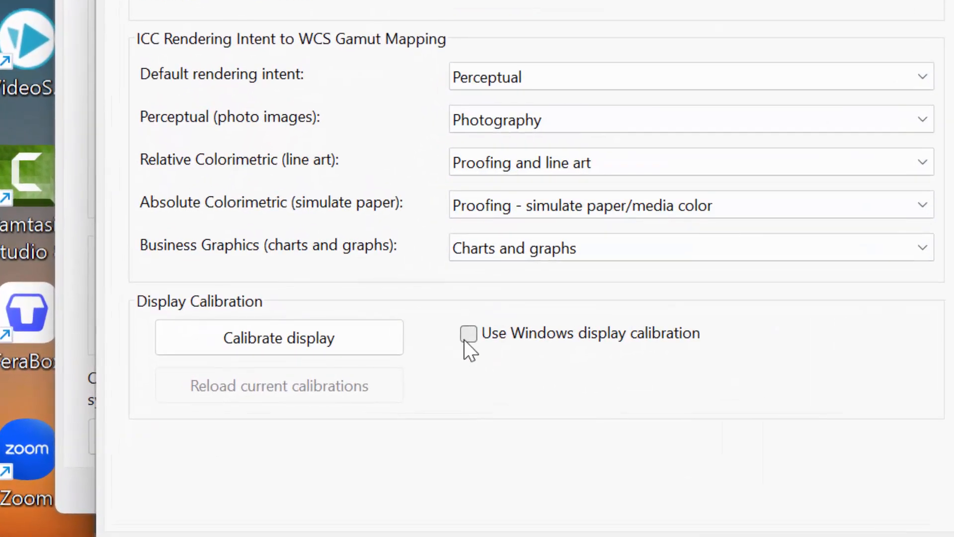
pyautogui.click(468, 333)
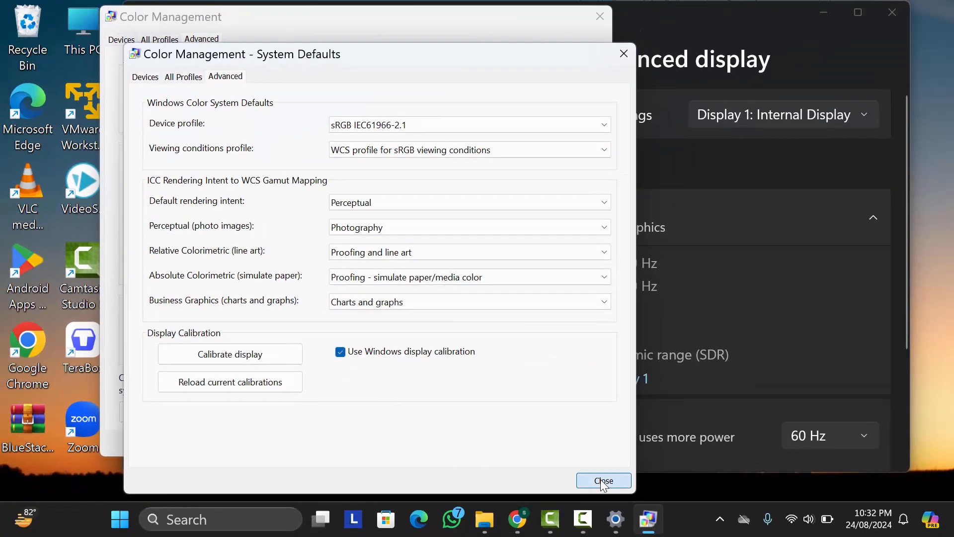
# Close System Defaults, Color Management and adapter properties, returning to Advanced display.
pyautogui.click(603, 481)
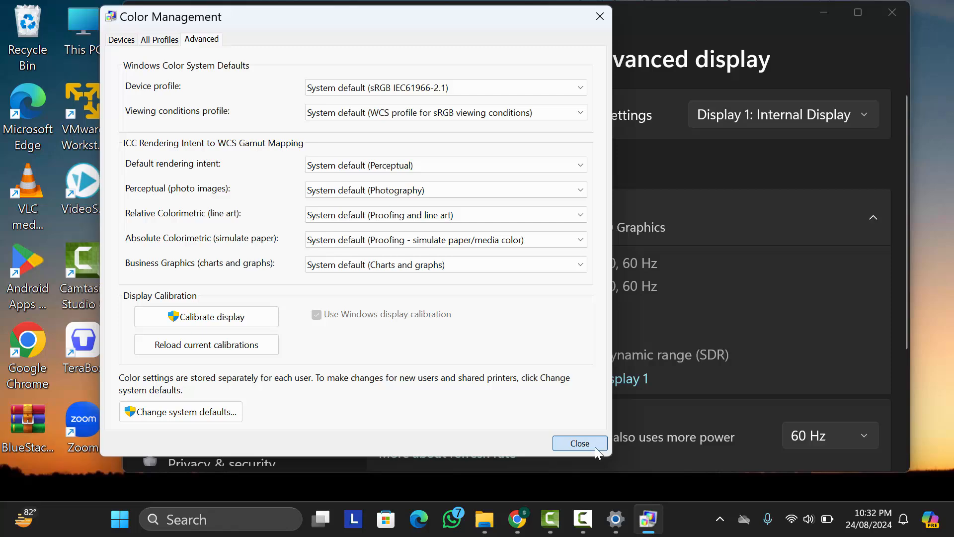
pyautogui.click(579, 443)
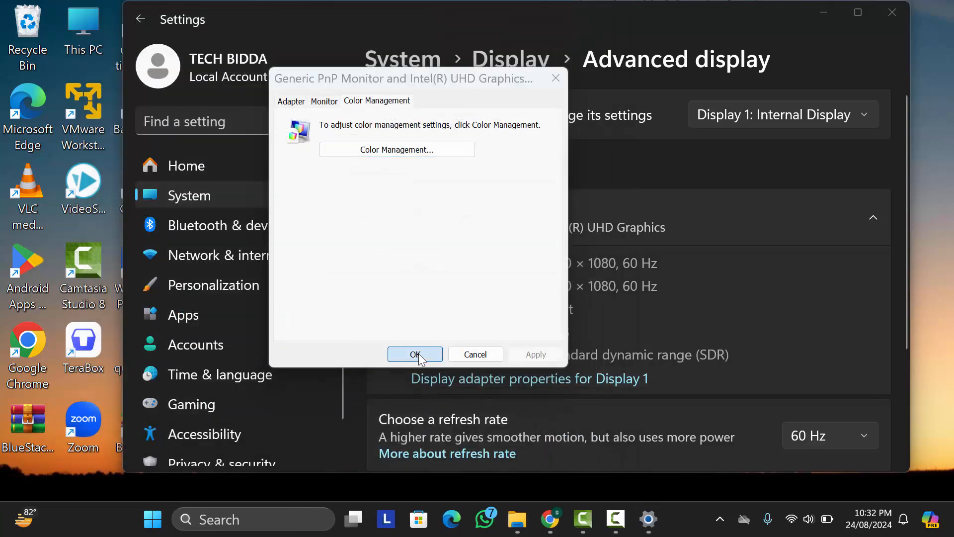
pyautogui.click(415, 354)
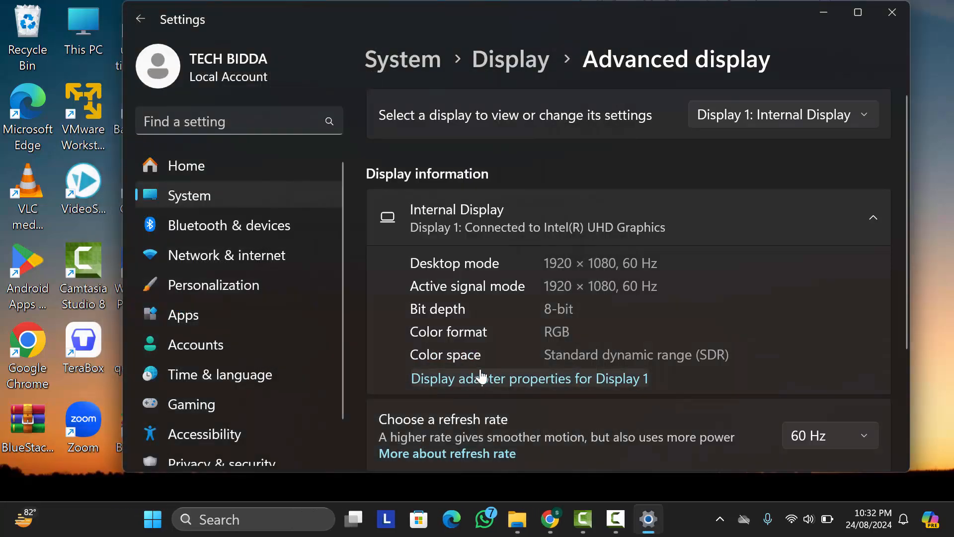
pyautogui.scroll(-3)
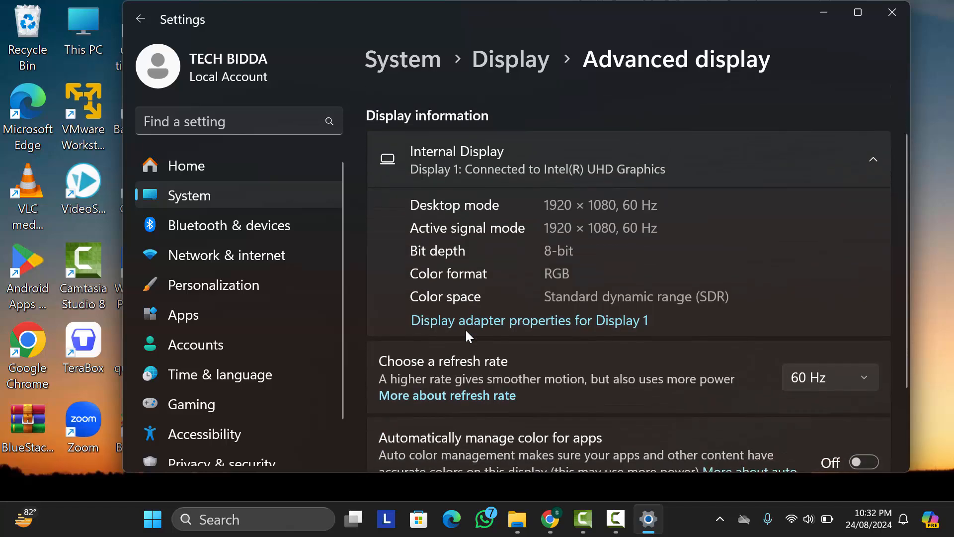